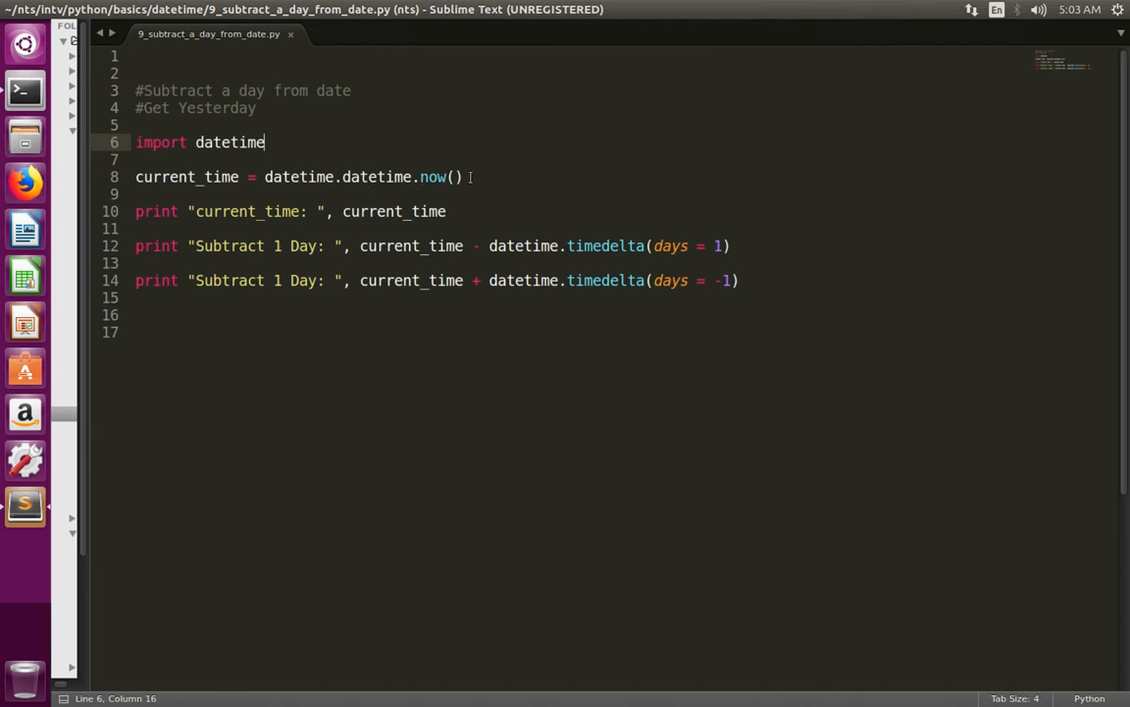
Make line 14 add a timedelta of days=-1 to current_time using the + operator
left_click(463, 176)
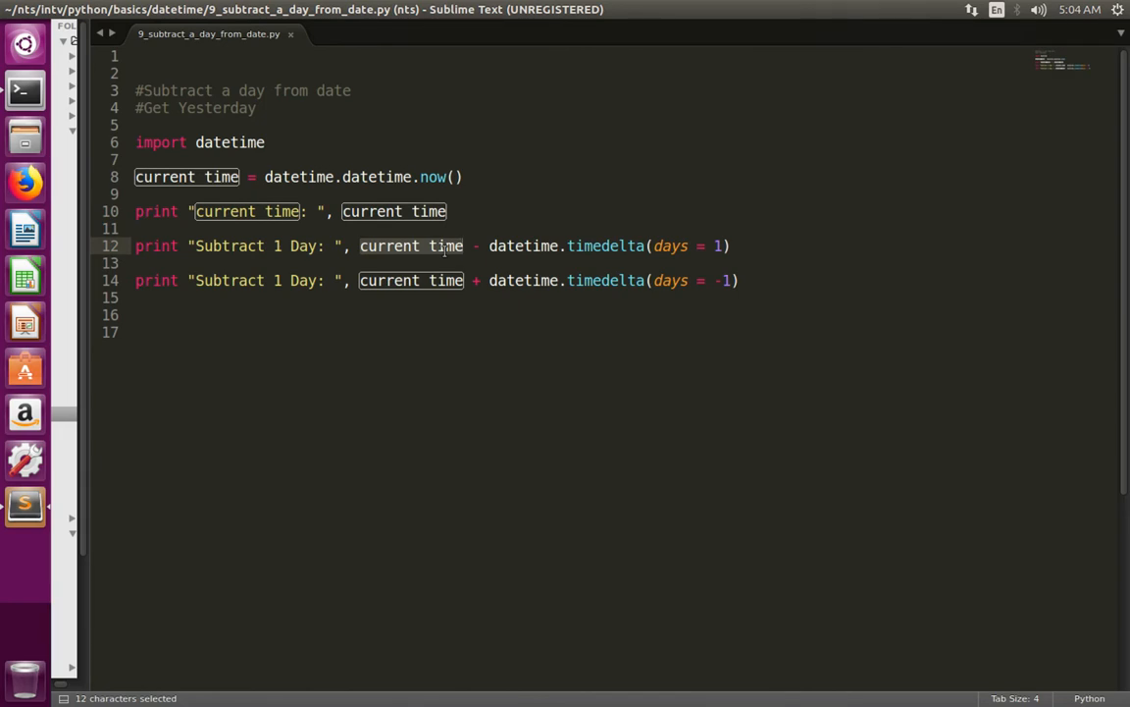
mouse_move(506, 253)
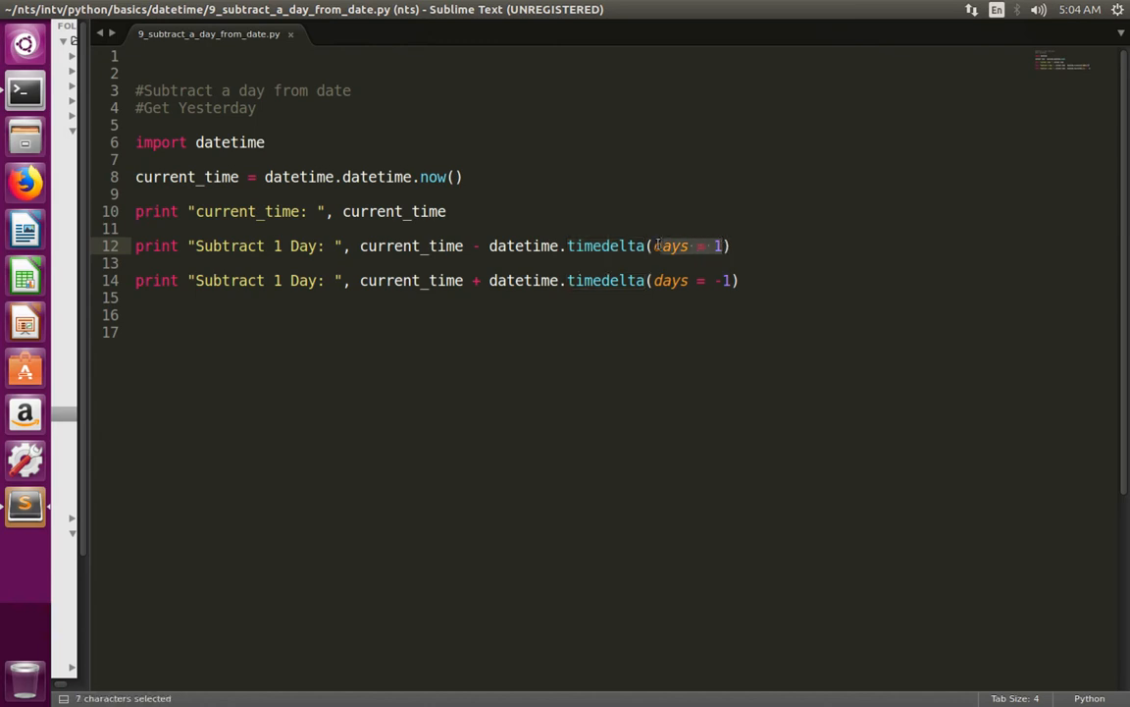
left_click(448, 245)
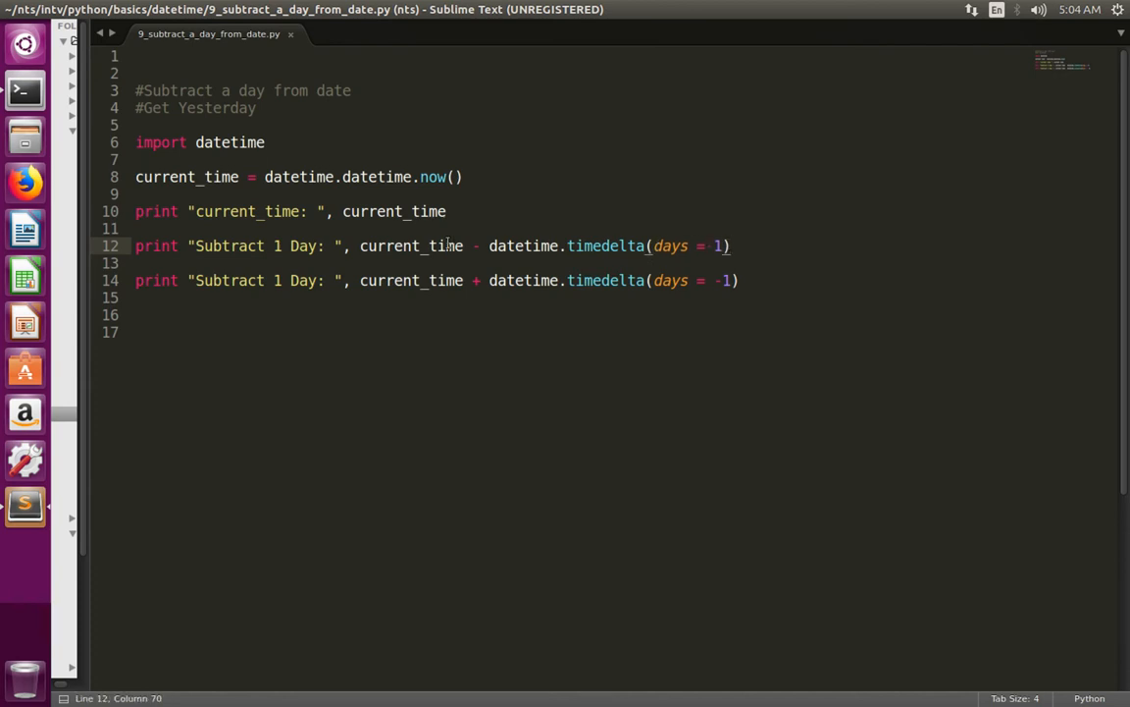
double_click(411, 245)
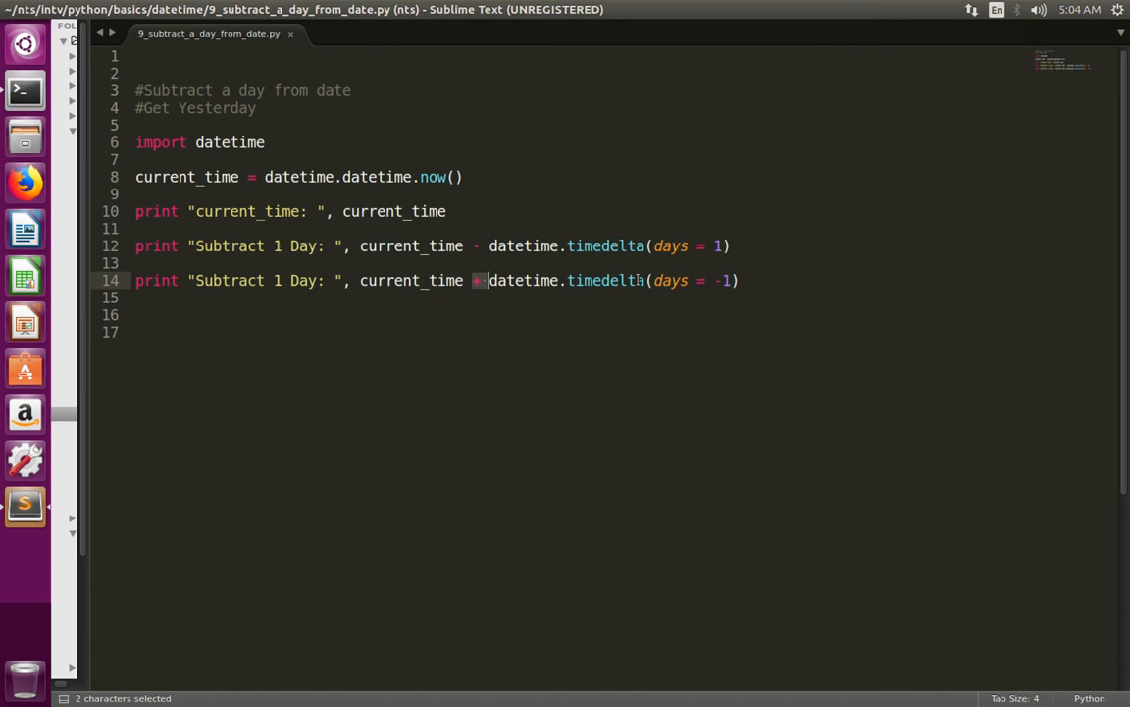
type("+")
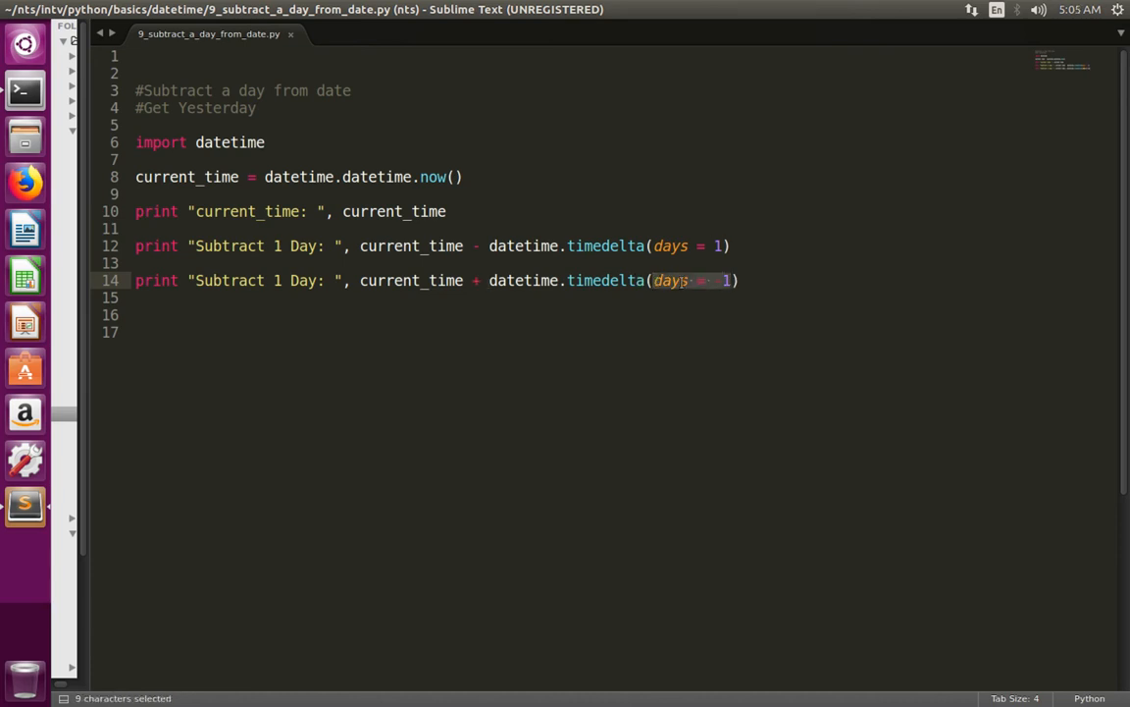
type("-1")
type("python 9_subtract_a_day_from_date.py")
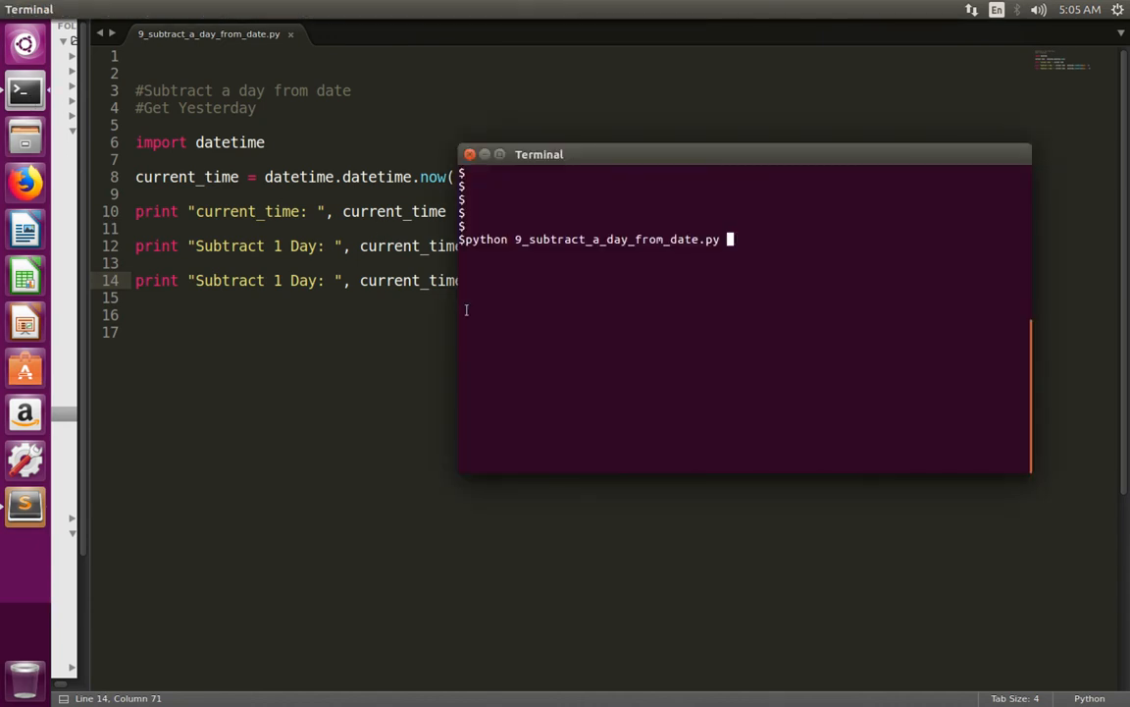
Run 9_subtract_a_day_from_date.py, printing 2018-01-15 and both results as 2018-01-14
key("Return")
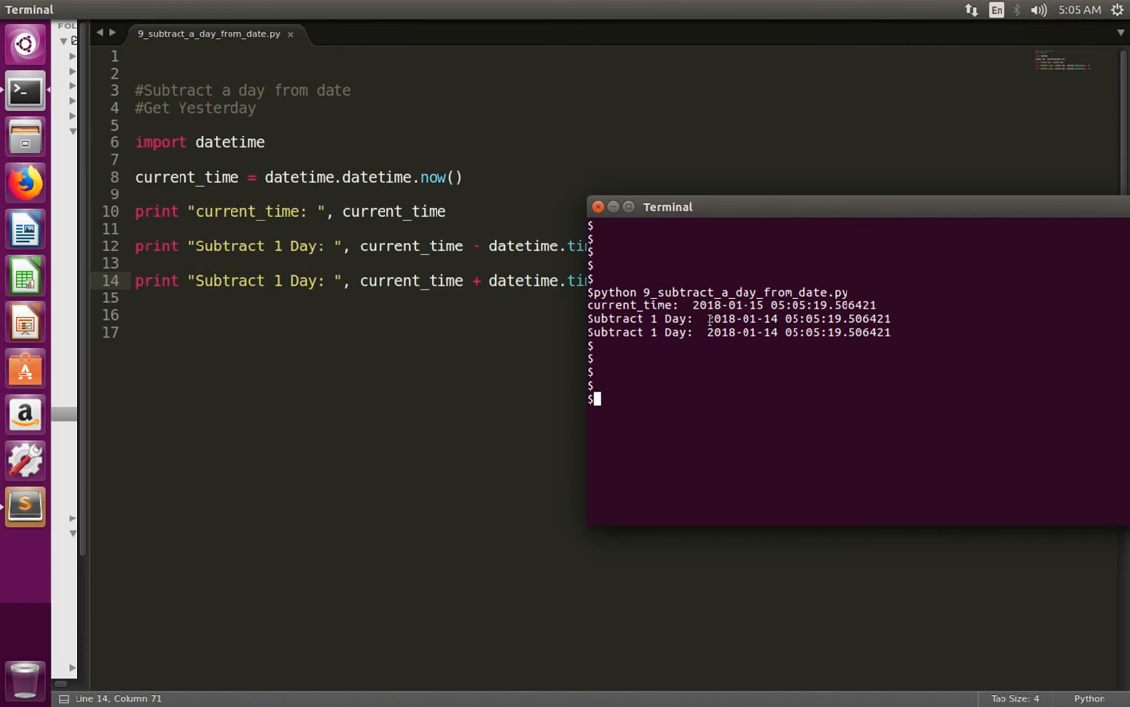
double_click(738, 318)
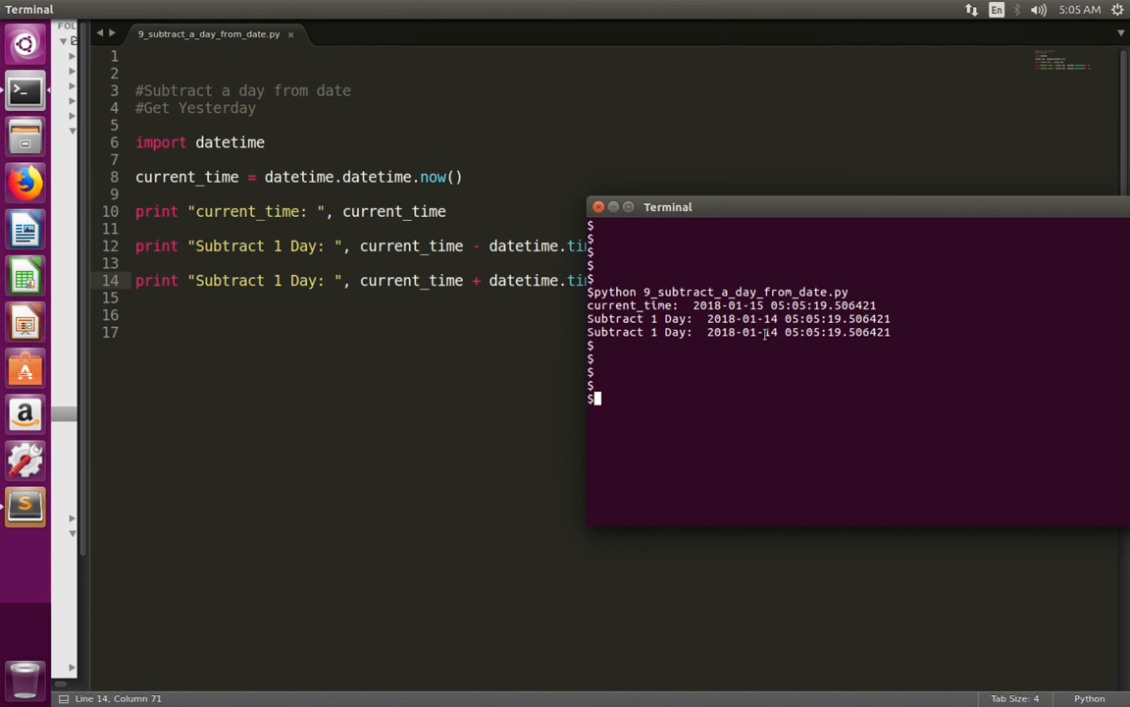
double_click(775, 331)
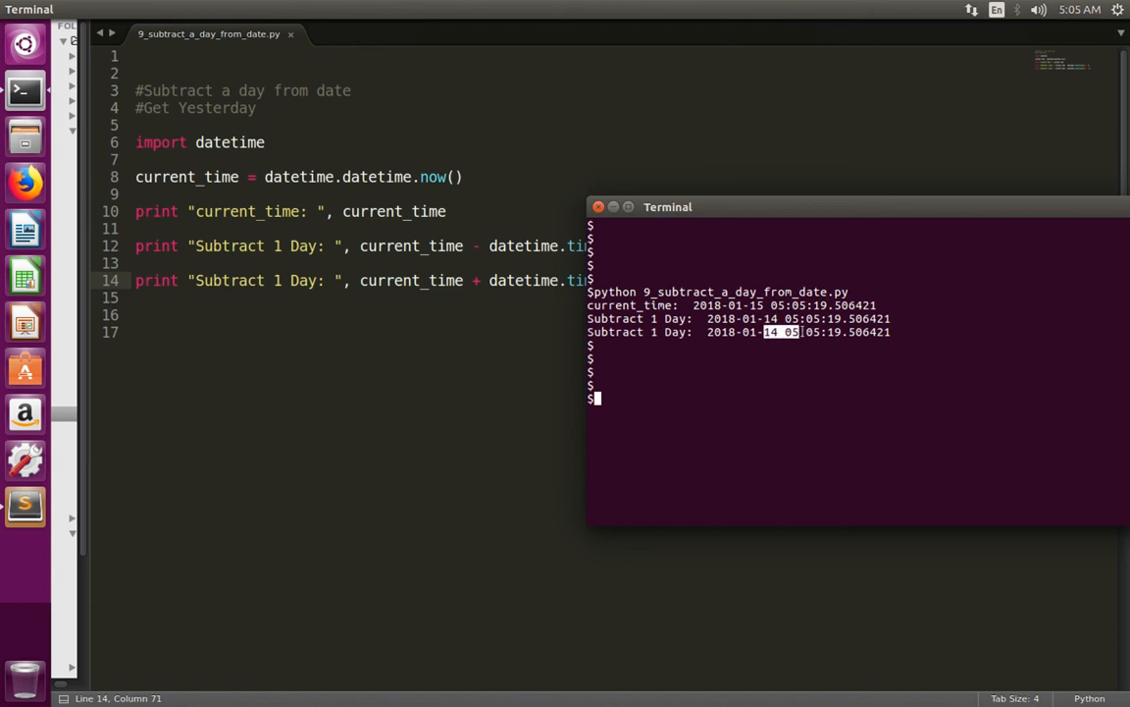